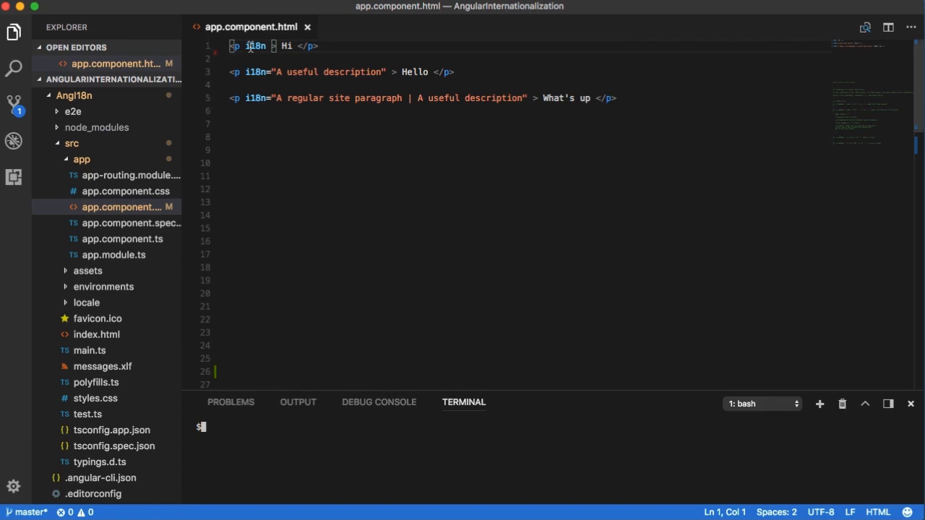
Highlight the i18n marker and its description text on the first paragraph.
double_click(256, 45)
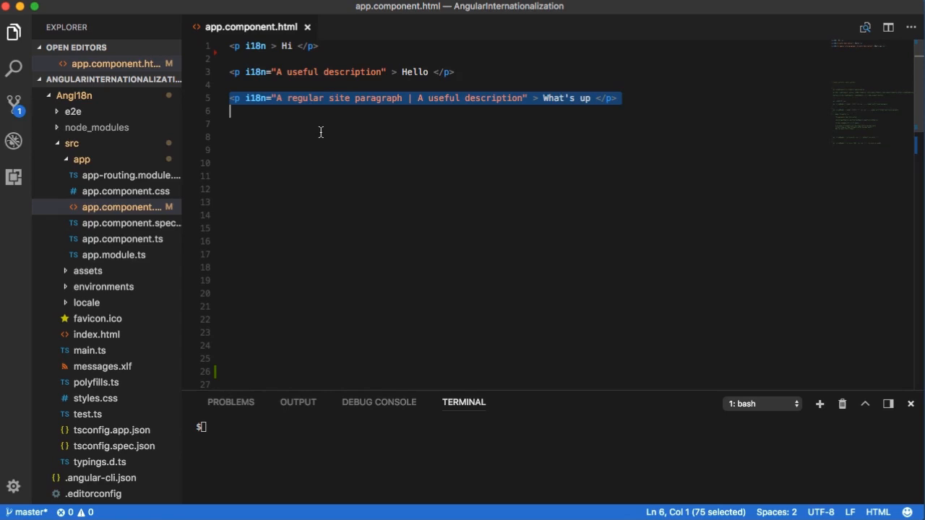
mouse_move(413, 101)
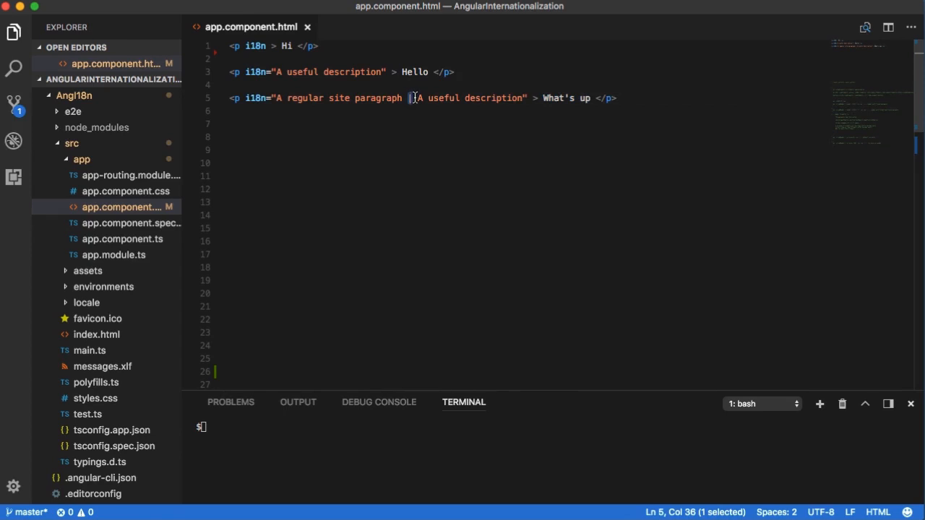
left_click_drag(413, 98, 520, 98)
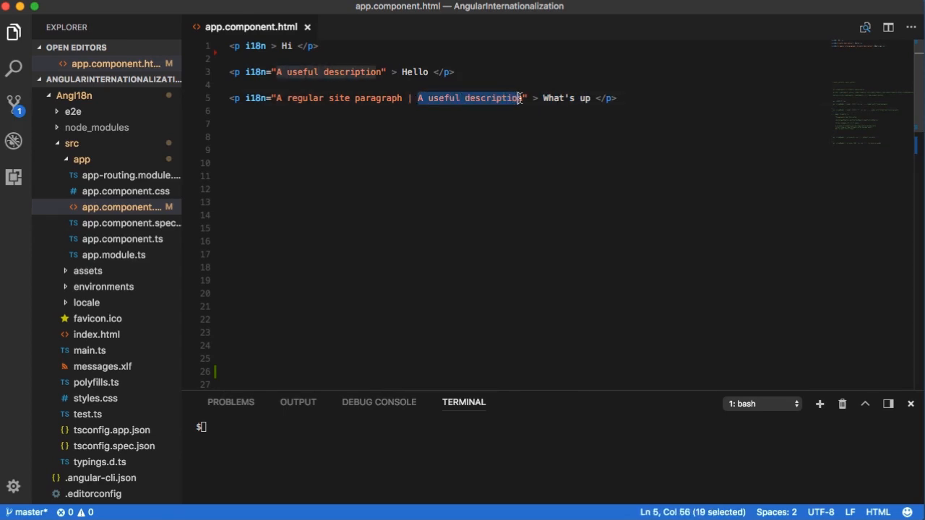
left_click(275, 98)
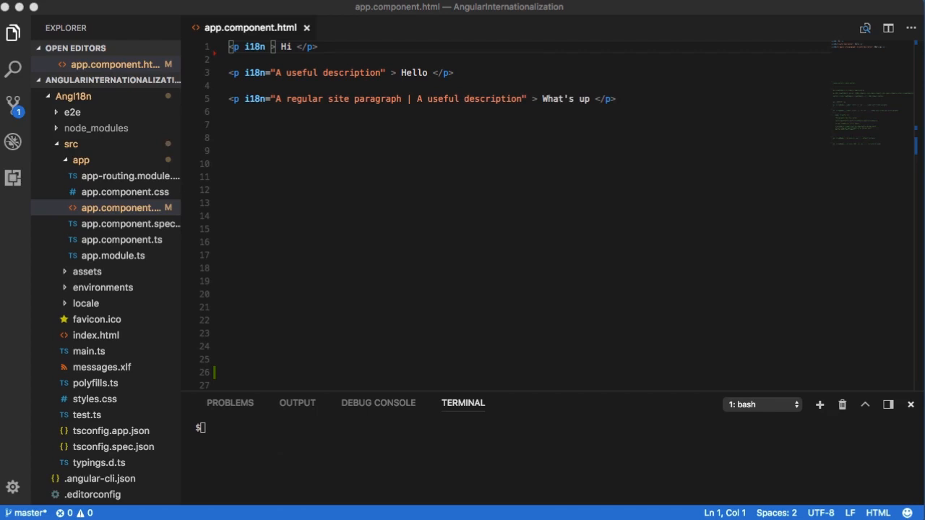
mouse_move(185, 355)
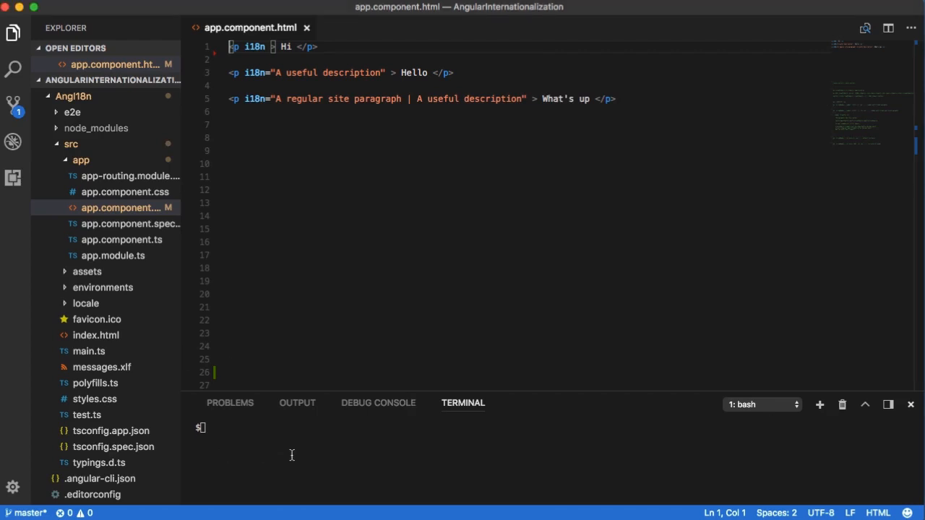
Run ng xi18n in the terminal to extract messages into messages.xlf.
type("ng xi18n")
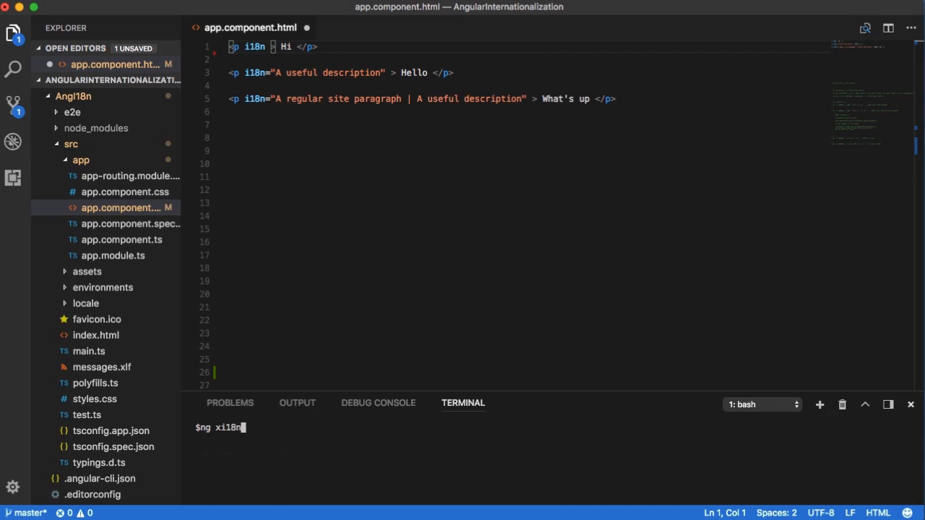
key("Return")
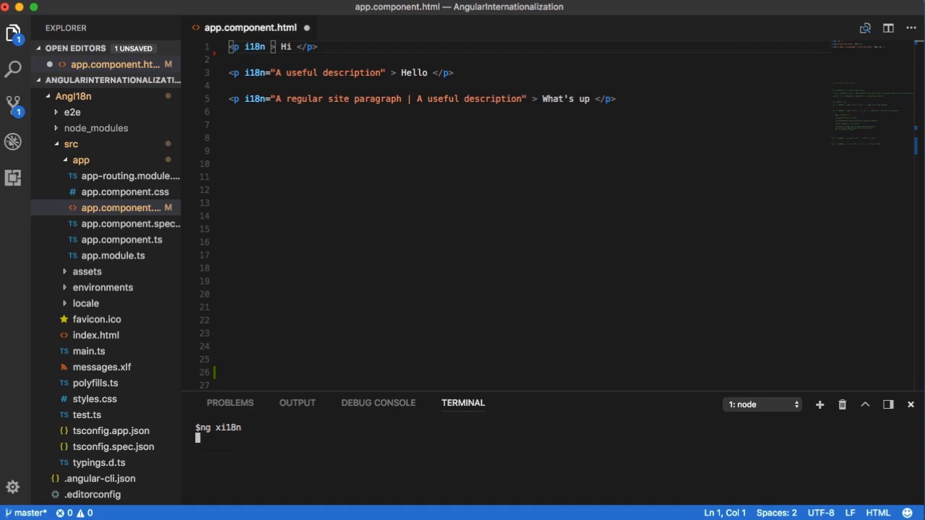
key("Return")
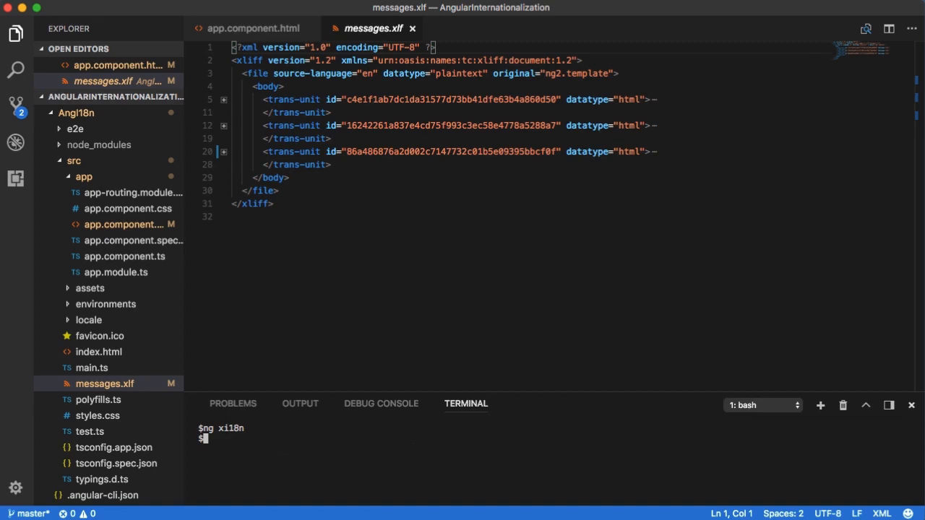
mouse_move(336, 152)
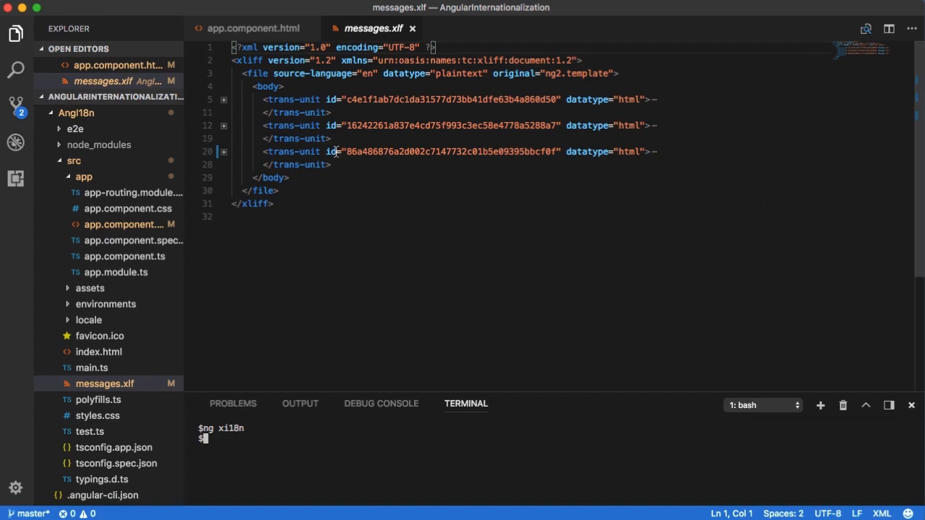
left_click(253, 29)
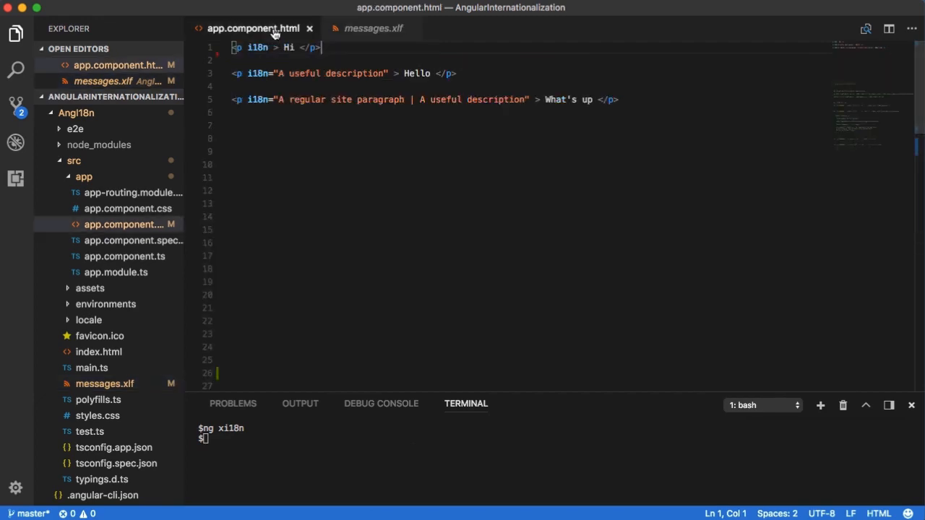
mouse_move(336, 46)
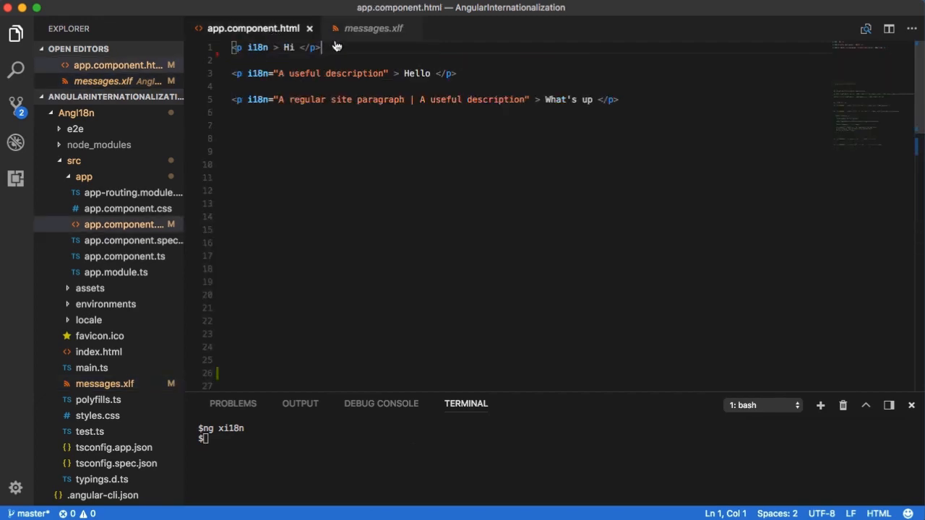
left_click(373, 29)
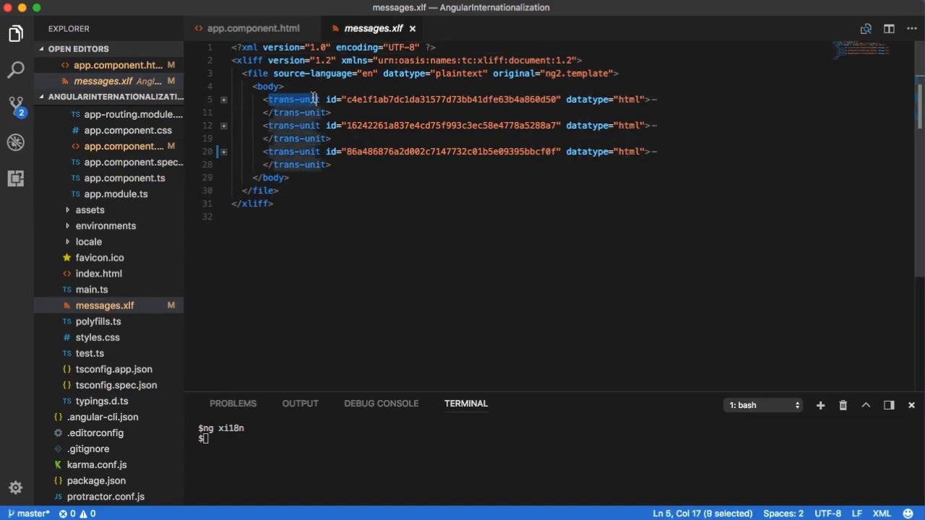
Unfold the trans-units and highlight the description and meaning notes for Hello.
left_click(224, 100)
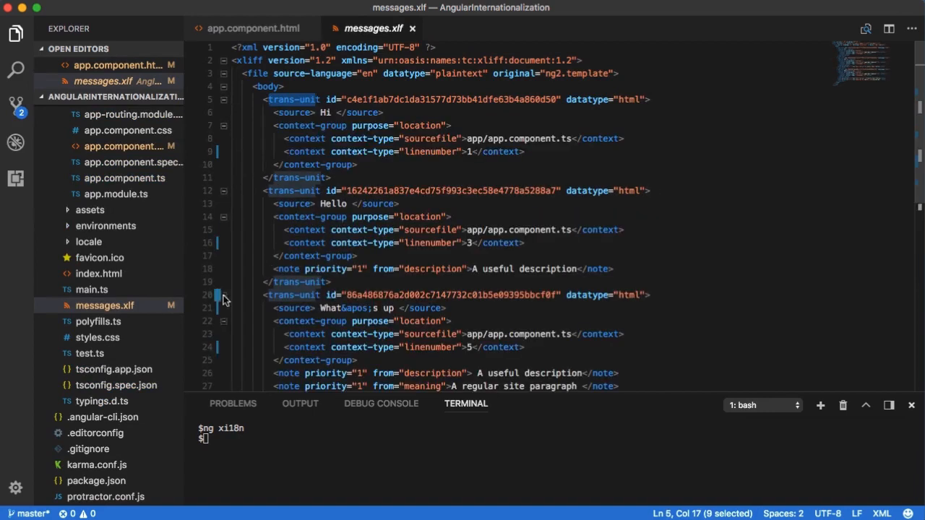
left_click(273, 113)
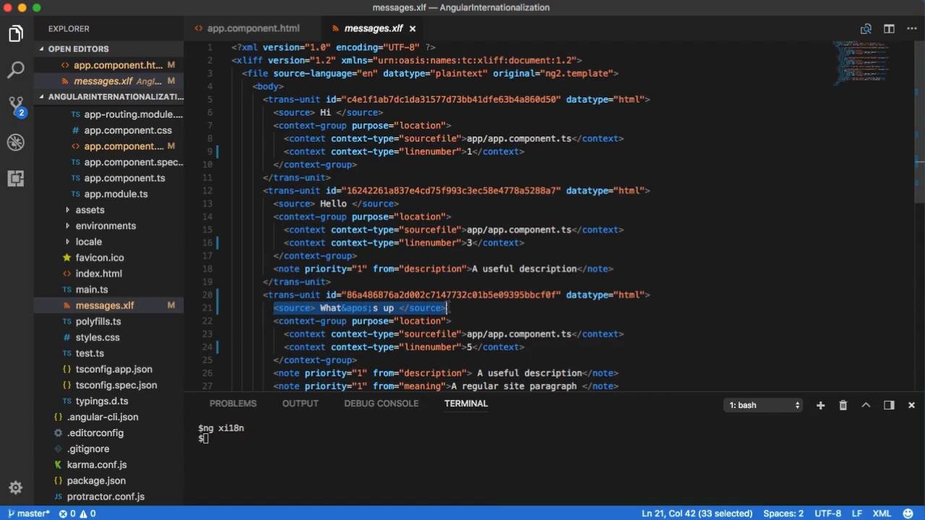
left_click(473, 268)
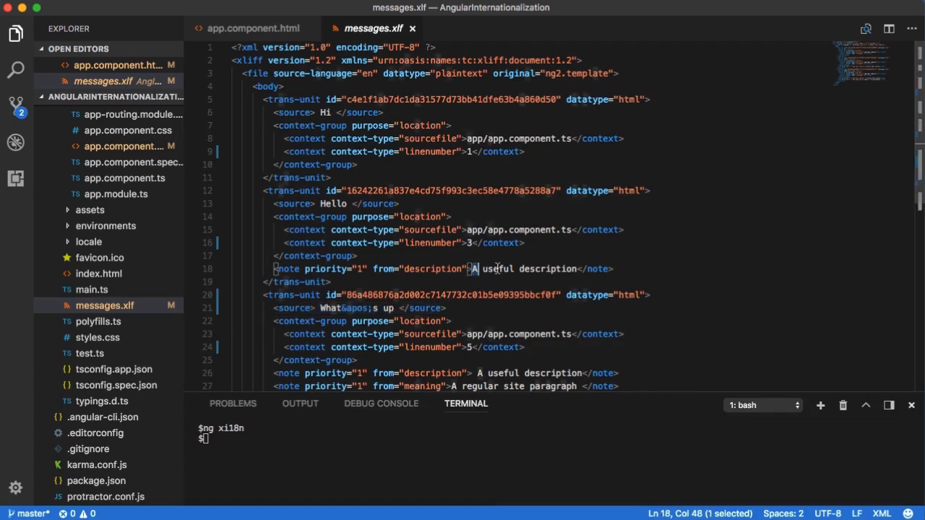
left_click_drag(471, 269, 575, 269)
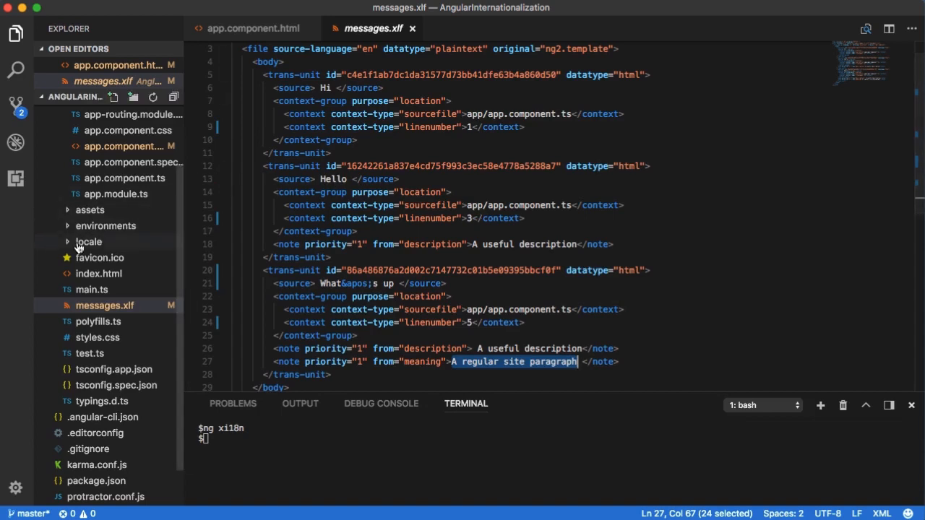
mouse_move(76, 246)
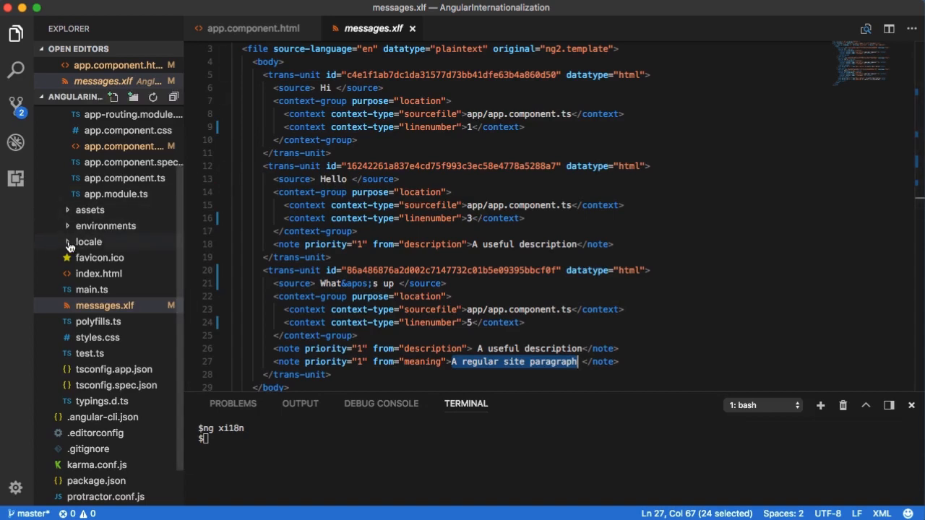
Expand the locale folder and show messages.fr.xlf with Salut, Bonjour, quoi de neuf.
left_click(88, 242)
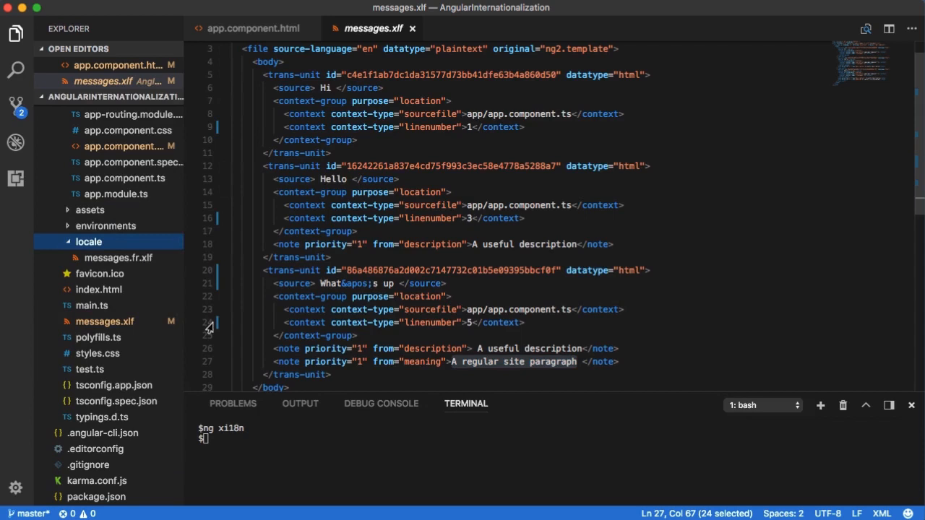
mouse_move(131, 277)
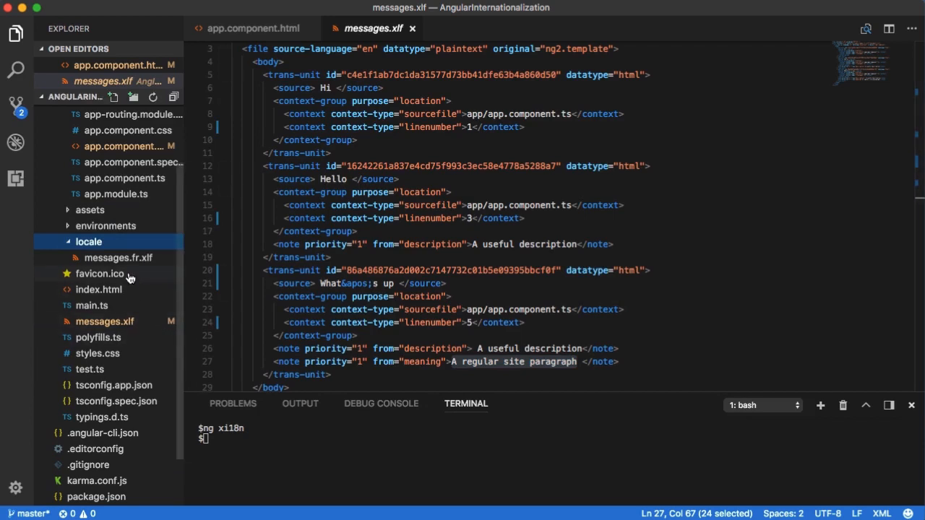
mouse_move(52, 263)
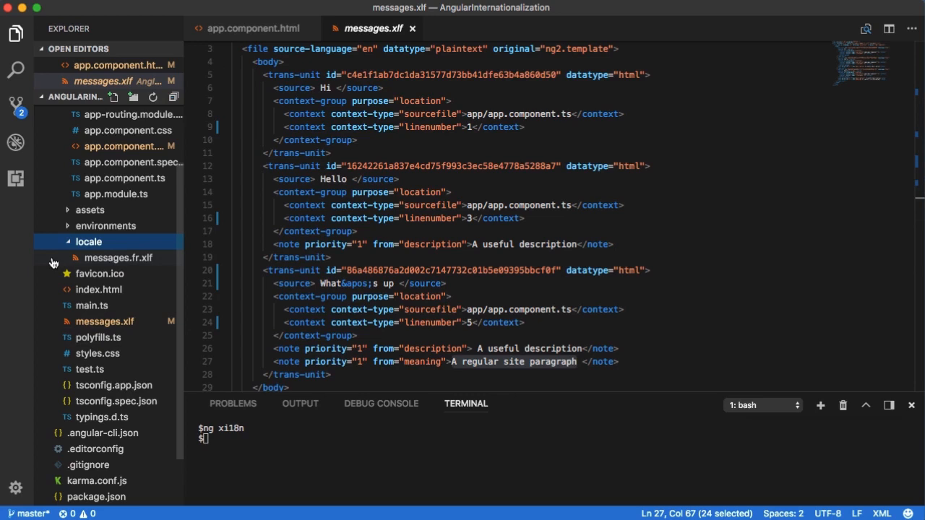
left_click(119, 257)
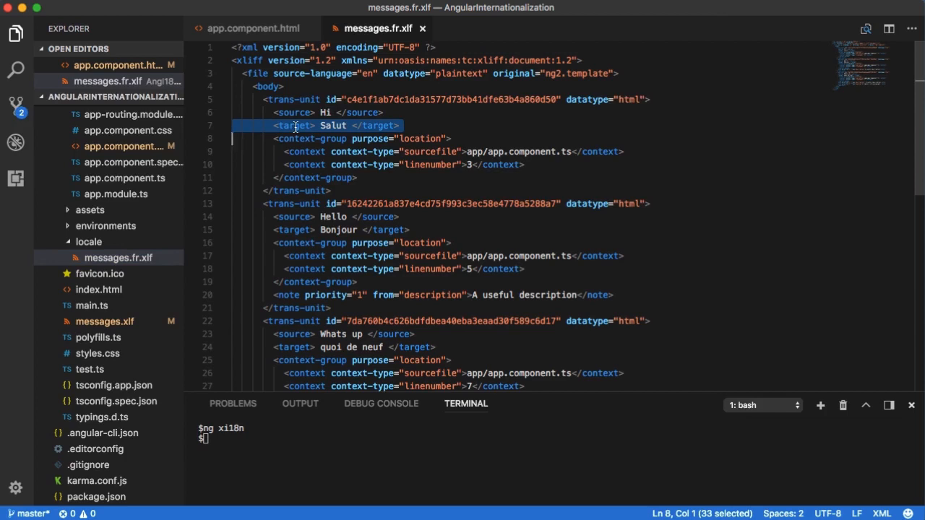
mouse_move(302, 231)
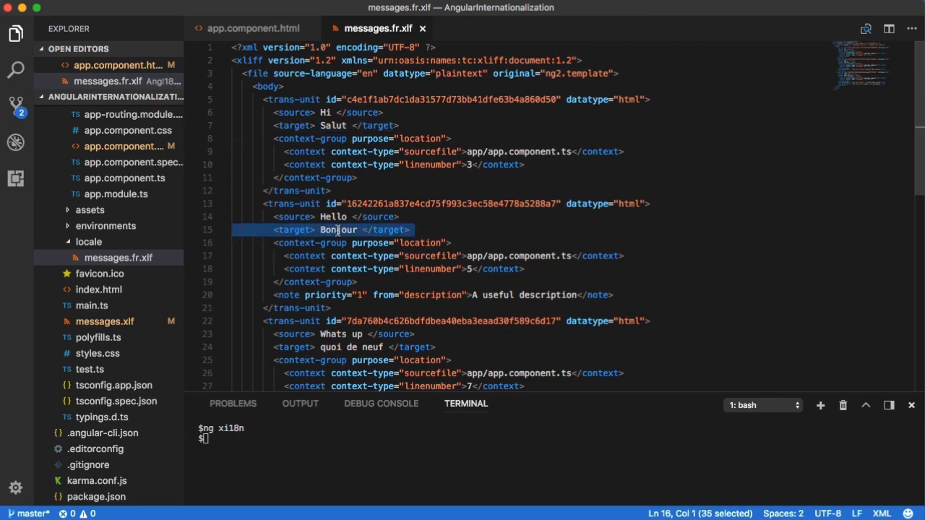
left_click(330, 347)
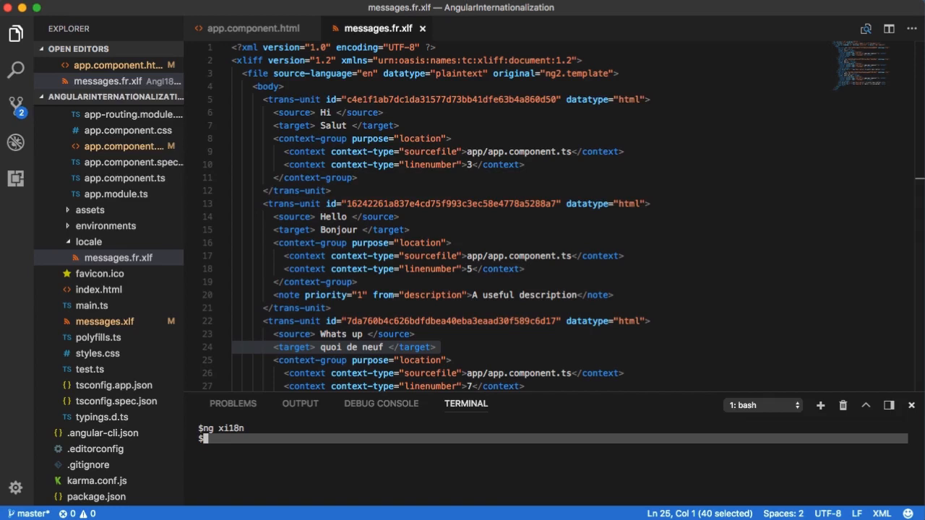
Enter ng serve --aot --i18nFile=src/locale/messages.fr.xlf --i18nFormat=xlf --locale=fr in the terminal.
type("ng ser")
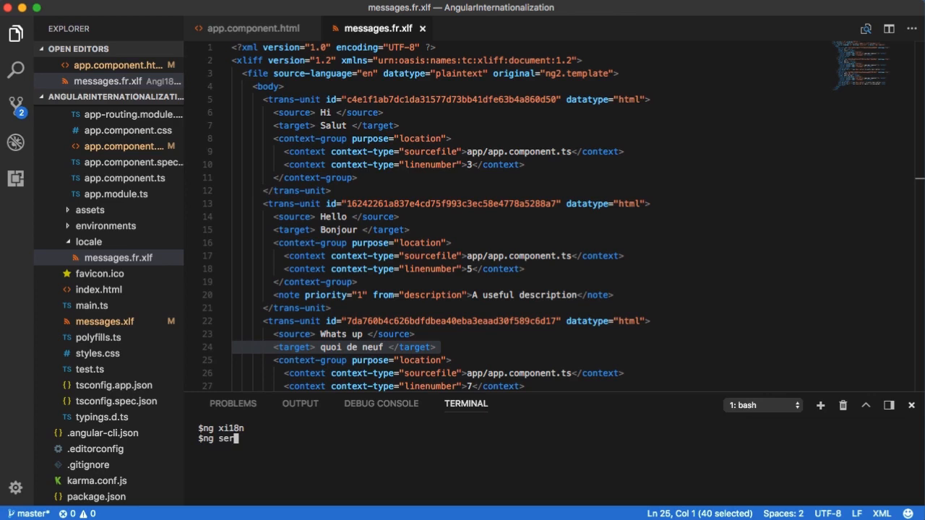
type("ve")
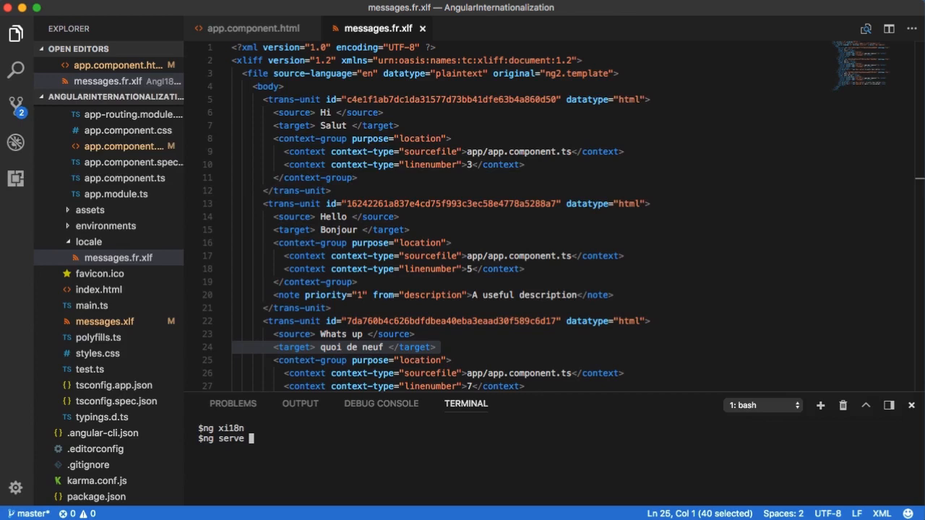
type("--aot --i18nFile=src/locale/messages.fr.xlf --i18nFormat=xlf --locale=fr")
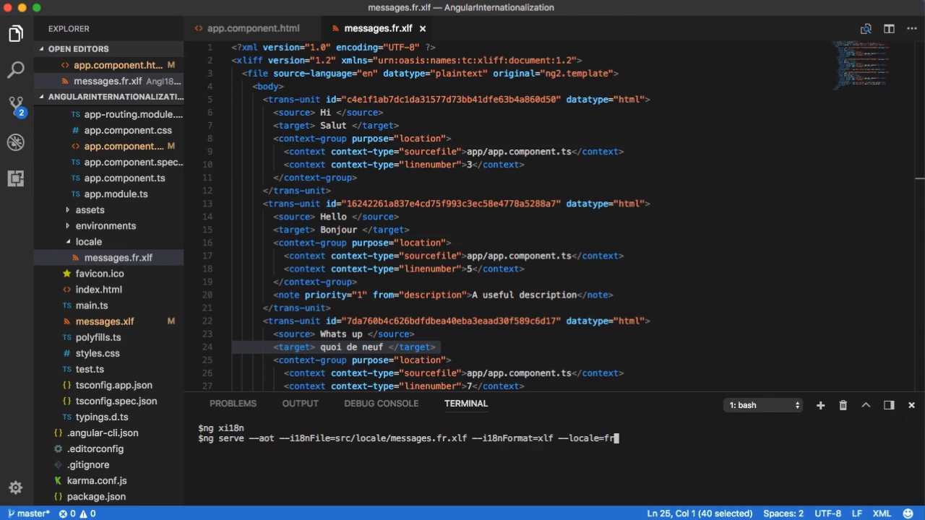